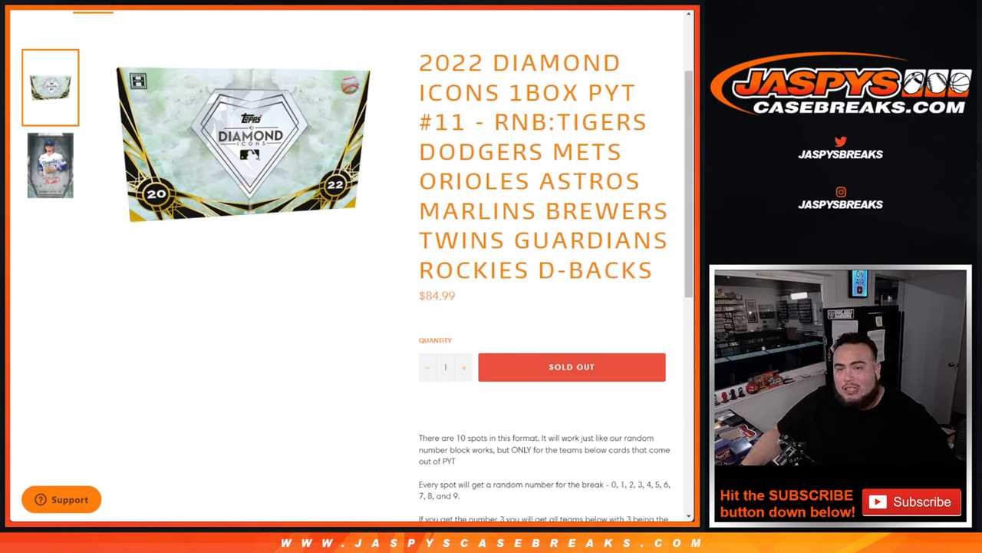
# Highlight the RNB and team names in the Diamond Icons break title, then the break rules
pyautogui.doubleClick(521, 122)
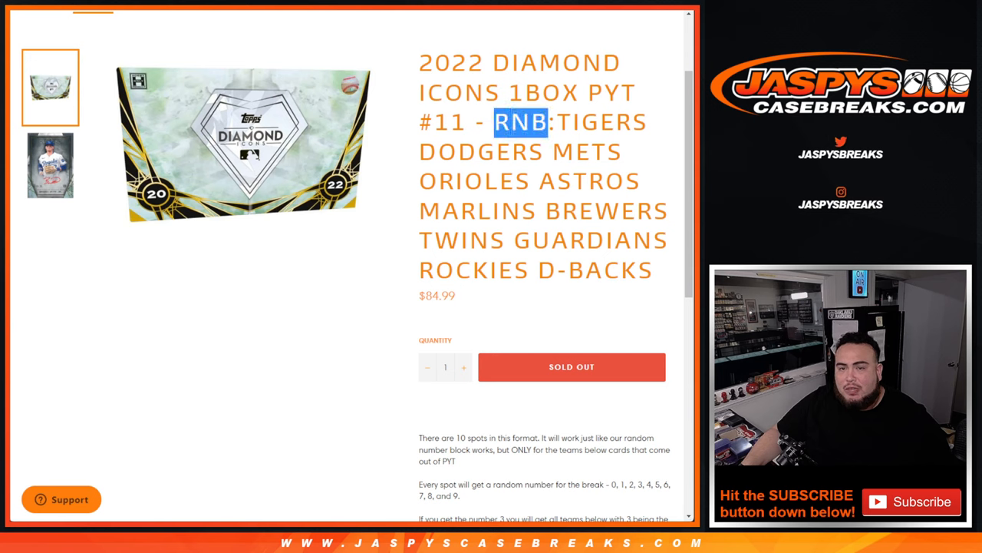
pyautogui.moveTo(499, 122); pyautogui.dragTo(645, 152)
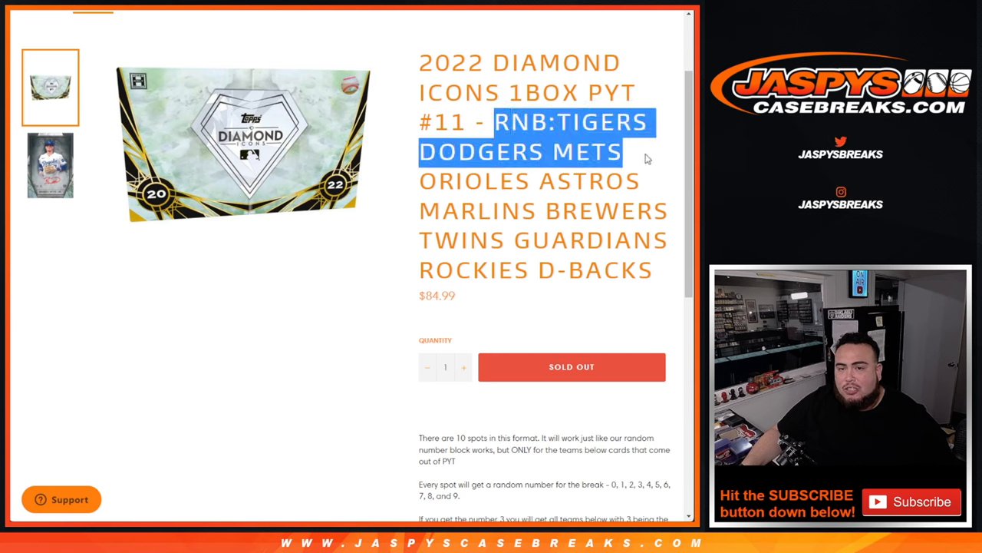
pyautogui.moveTo(644, 158); pyautogui.dragTo(683, 211)
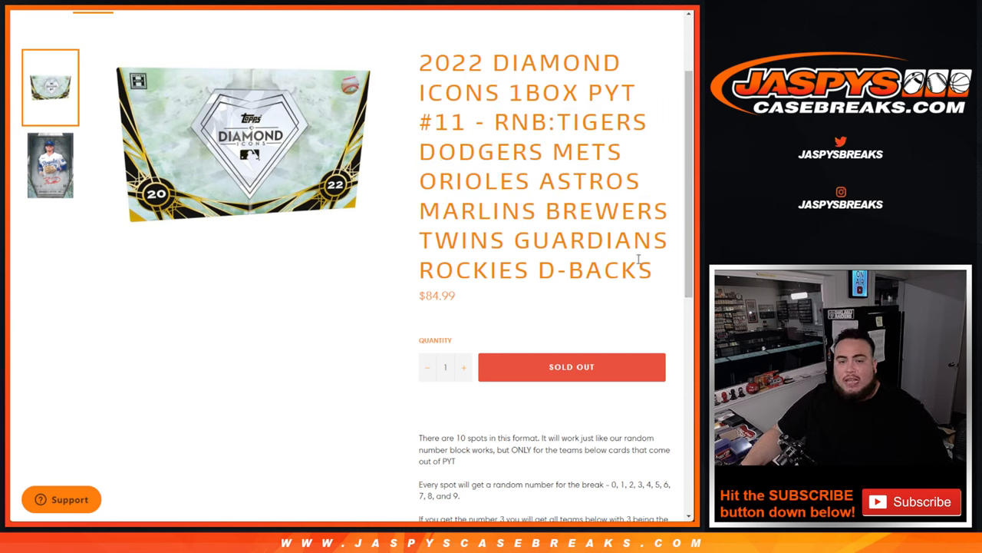
pyautogui.scroll(-3)
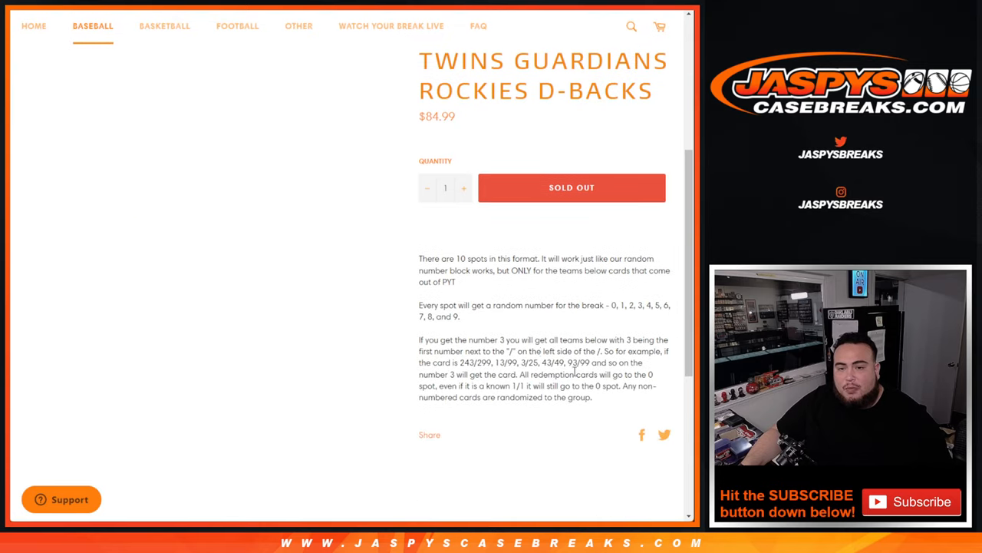
pyautogui.moveTo(419, 304); pyautogui.dragTo(461, 317)
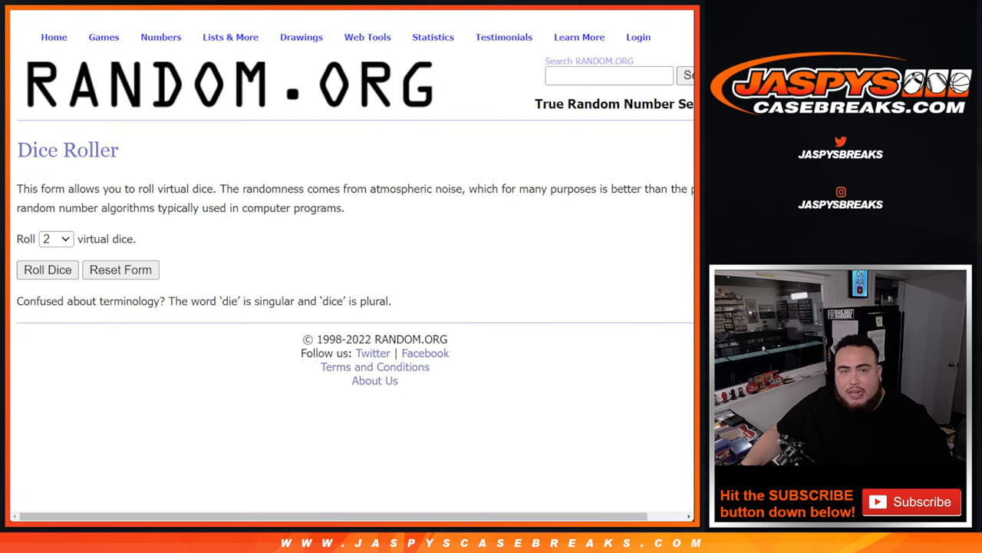
pyautogui.click(230, 37)
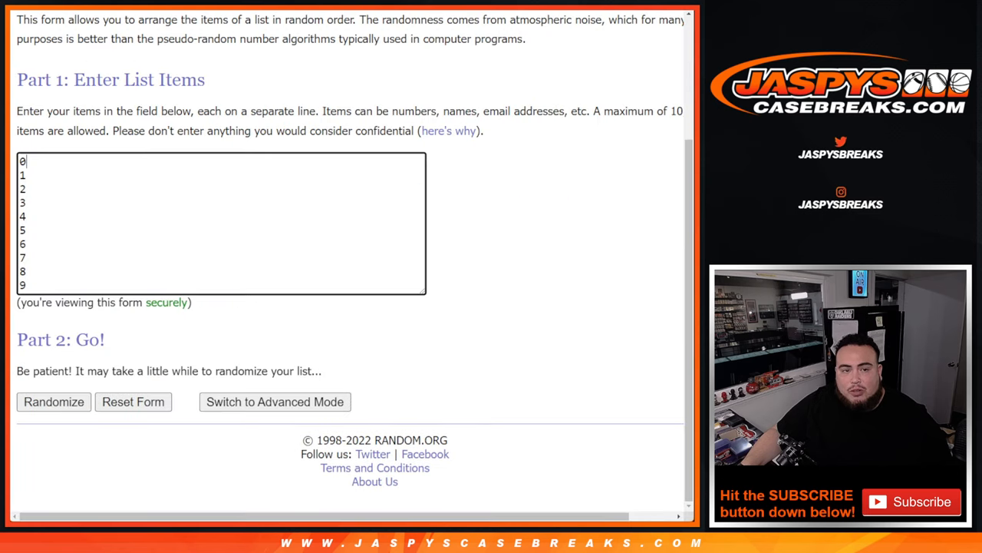
pyautogui.write('Jeremy Resor')
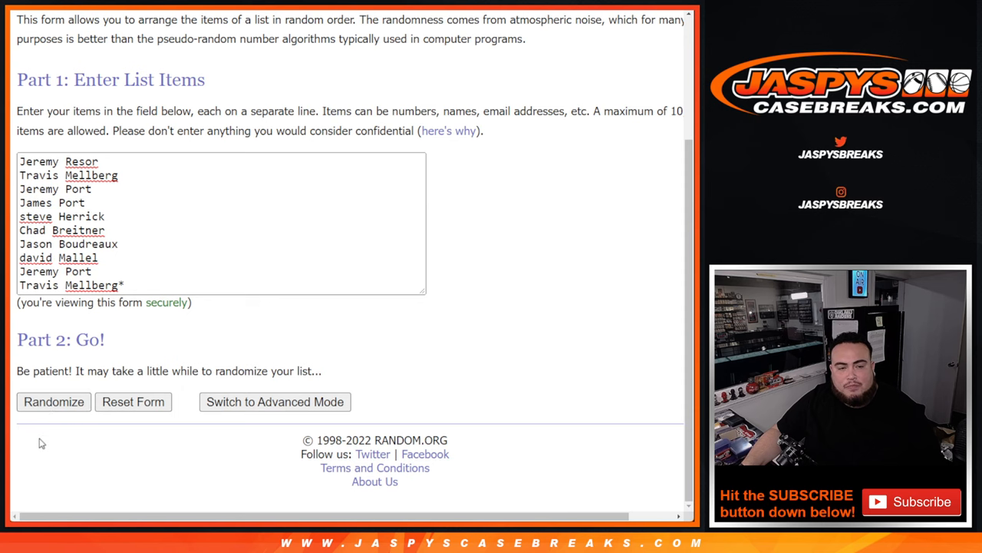
pyautogui.click(54, 402)
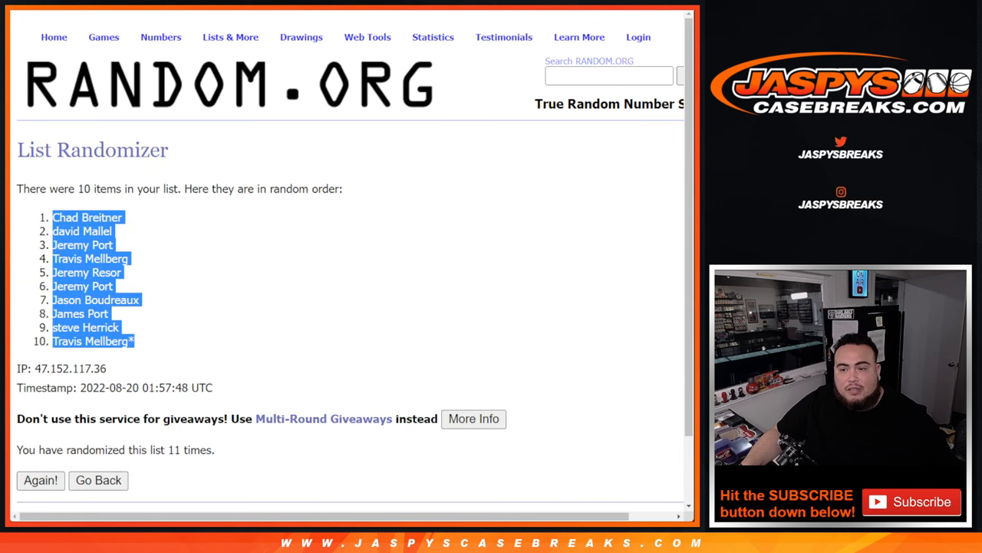
# Reshuffle the numbers 0–9 with Again! and select the ten shuffled results
pyautogui.click(97, 480)
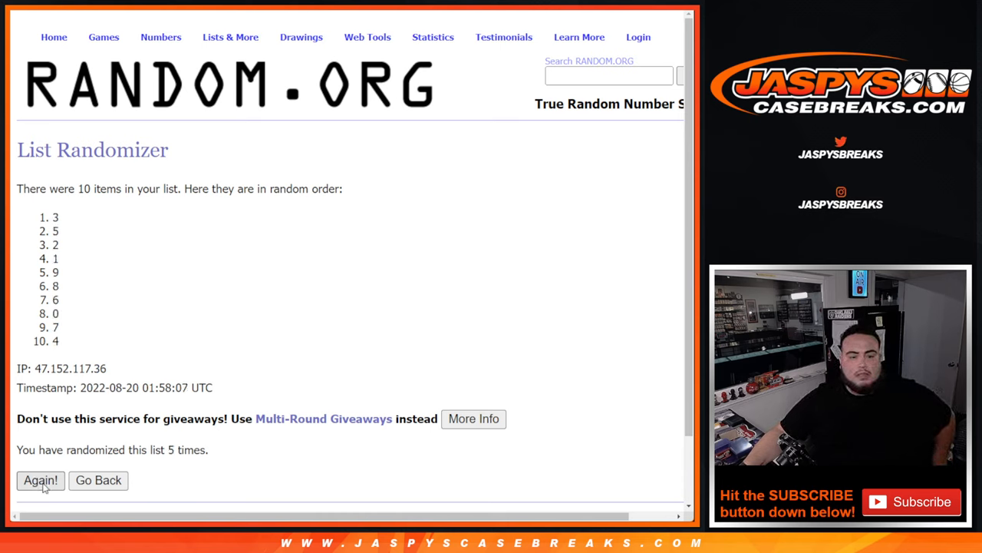
pyautogui.click(40, 480)
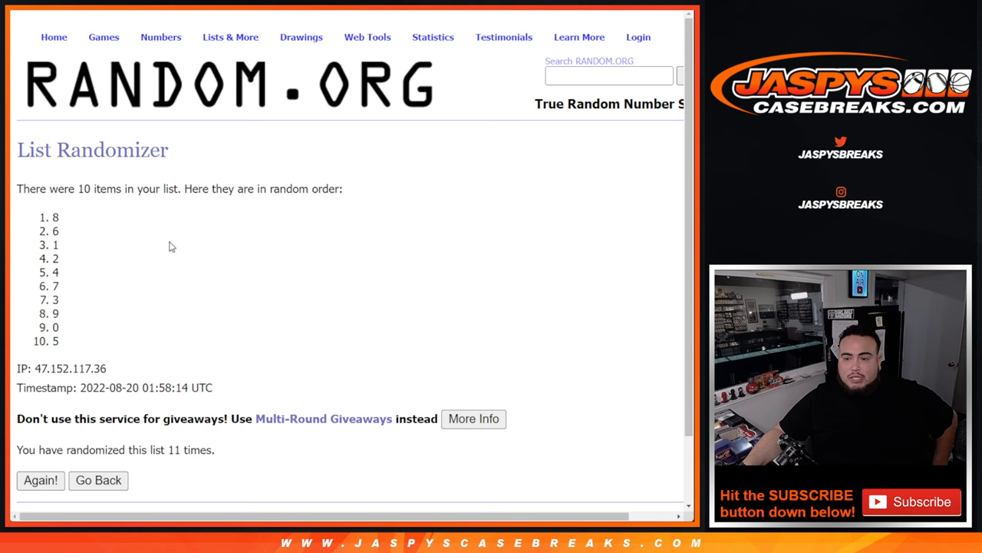
pyautogui.moveTo(190, 246)
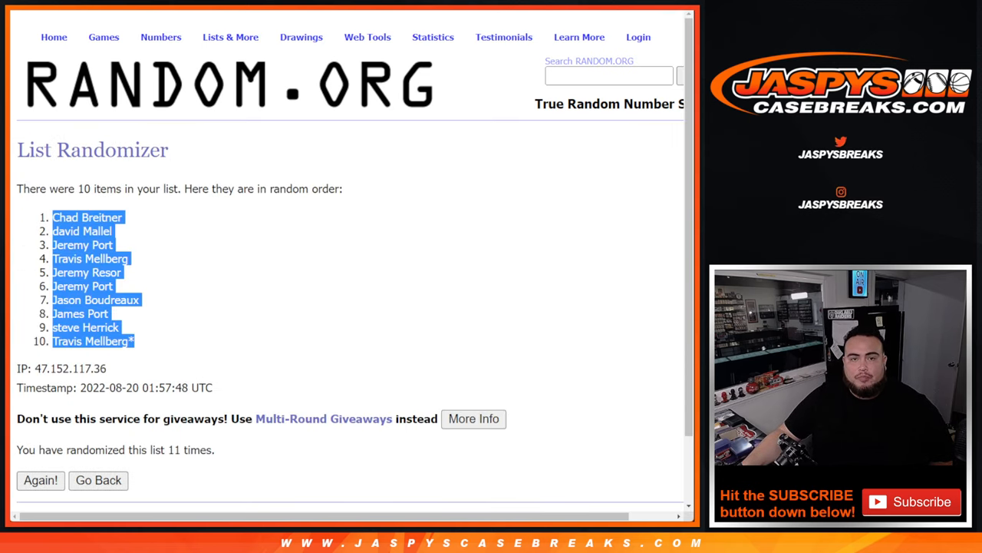
pyautogui.click(40, 479)
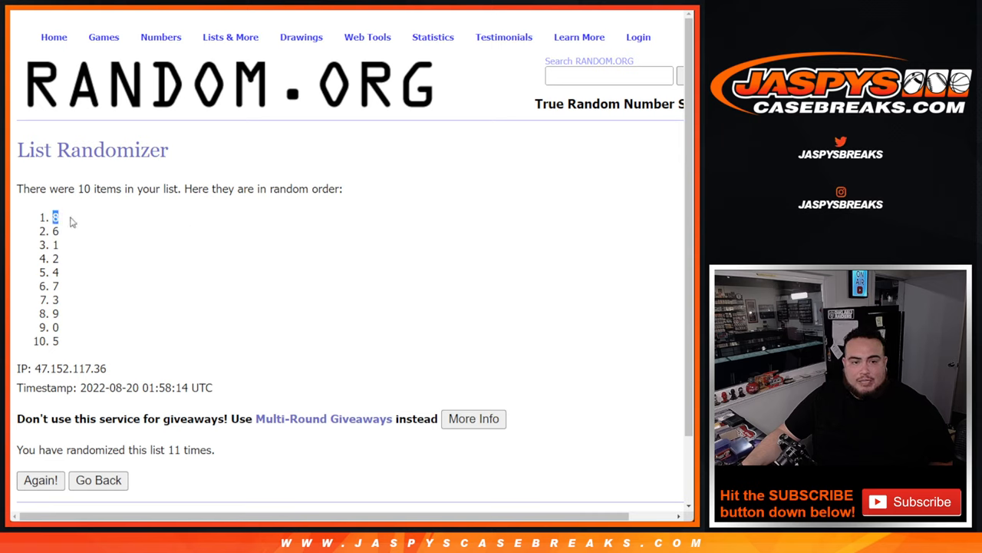
pyautogui.moveTo(55, 216); pyautogui.dragTo(55, 341)
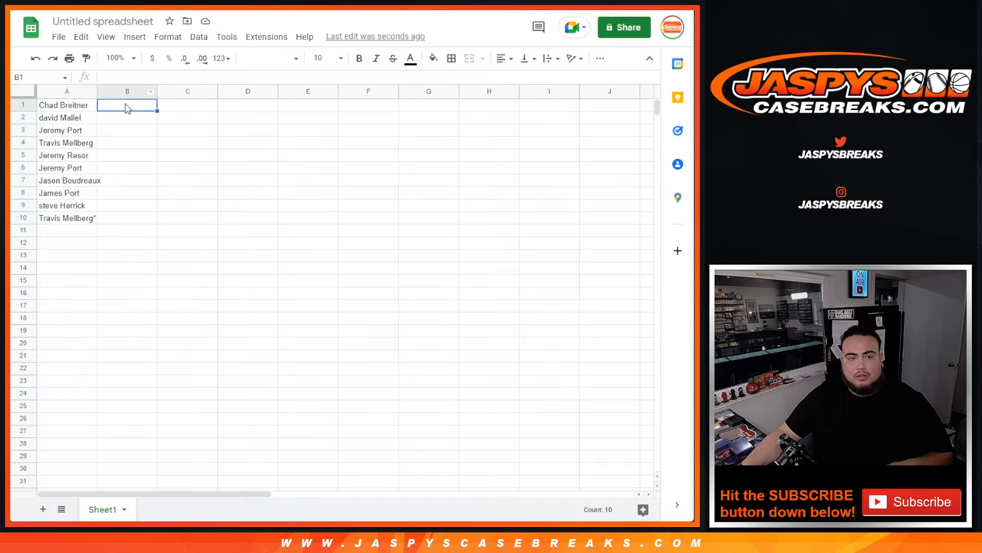
# Paste the shuffled numbers into B1:B10 and select the whole sheet for resizing to 24
pyautogui.press('ctrl+v')
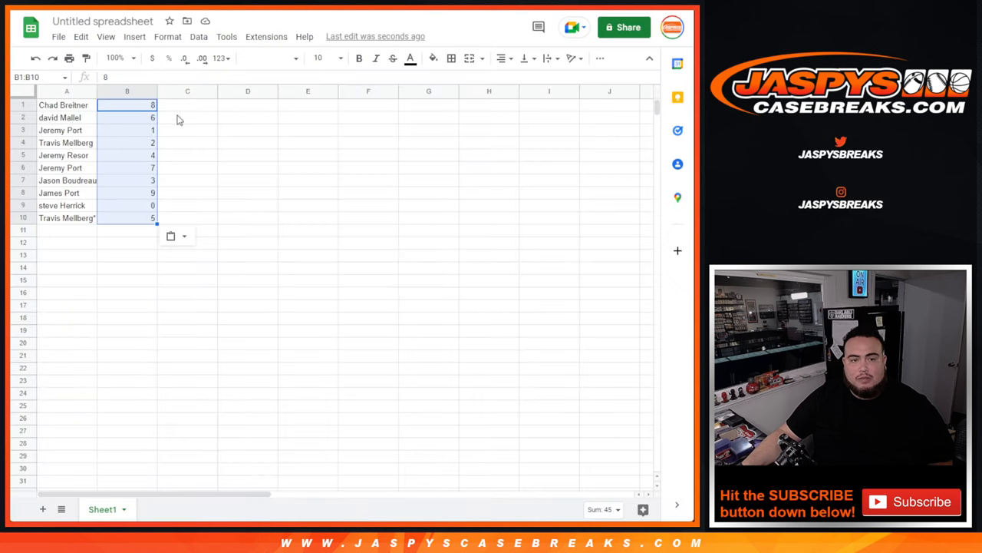
pyautogui.click(320, 58)
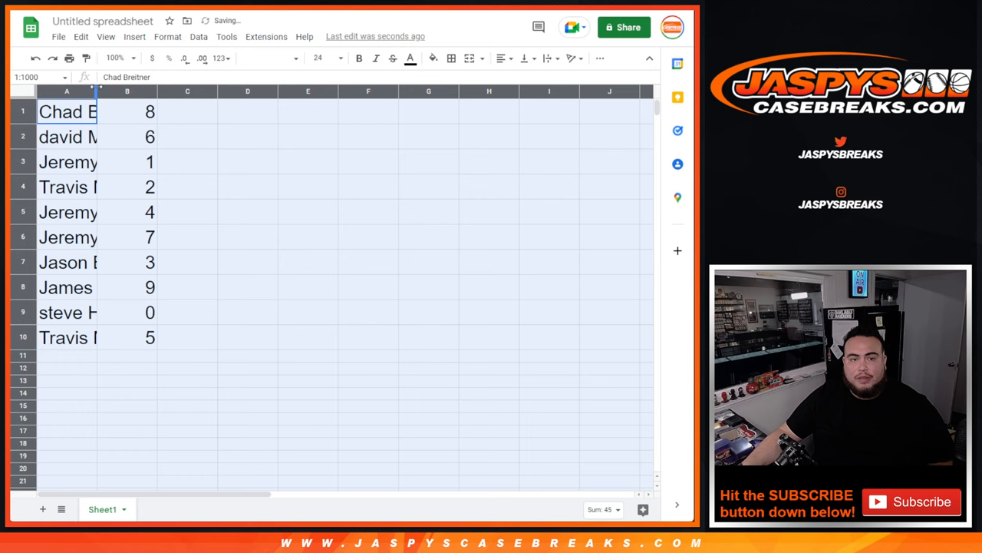
# Widen column A to fit full names, point out rows 3, 5 and 6, and open column B's menu
pyautogui.moveTo(98, 90); pyautogui.dragTo(185, 91)
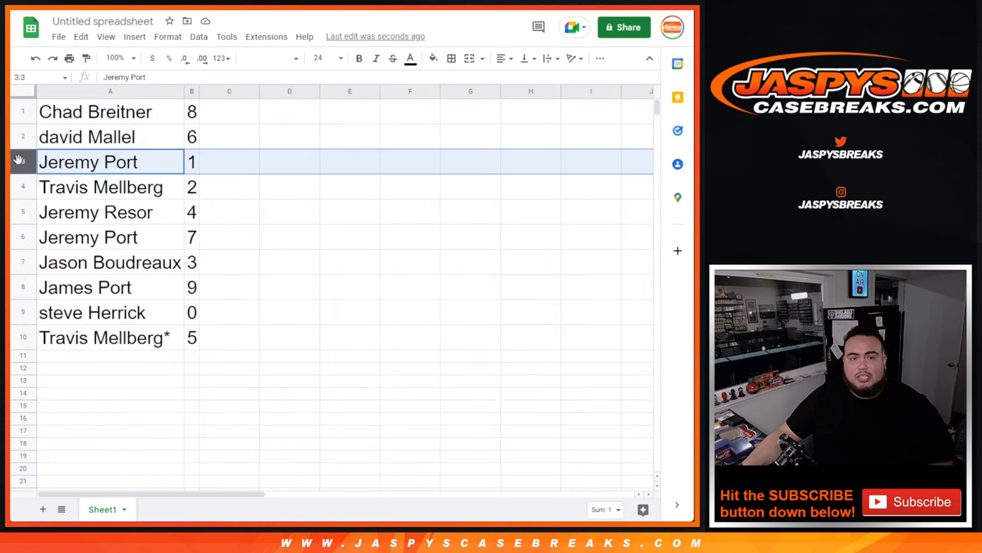
pyautogui.click(96, 212)
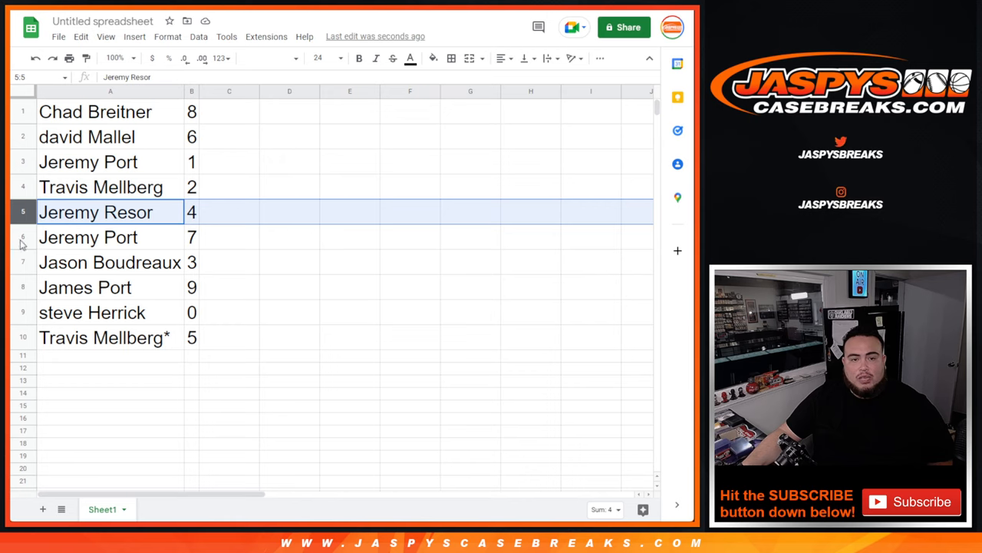
pyautogui.click(88, 236)
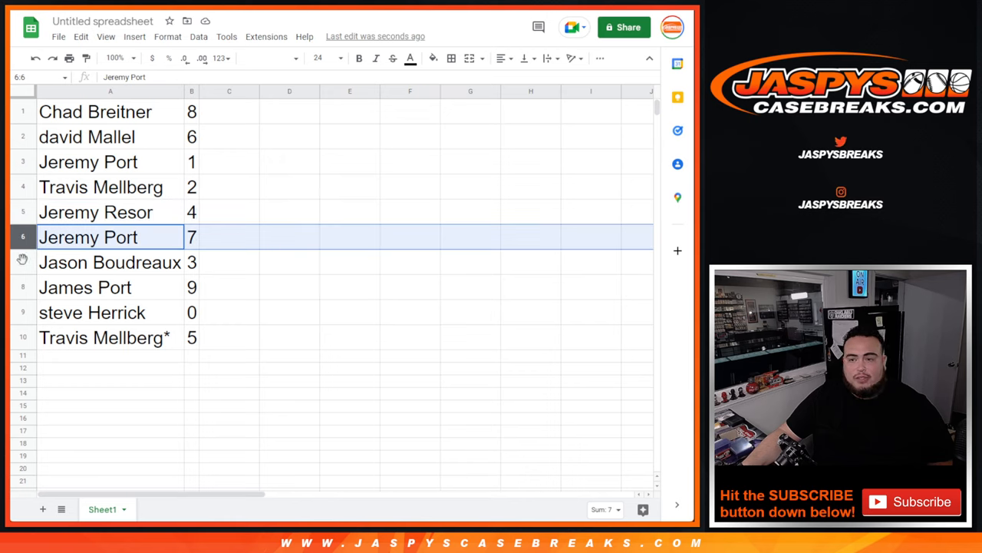
pyautogui.click(85, 287)
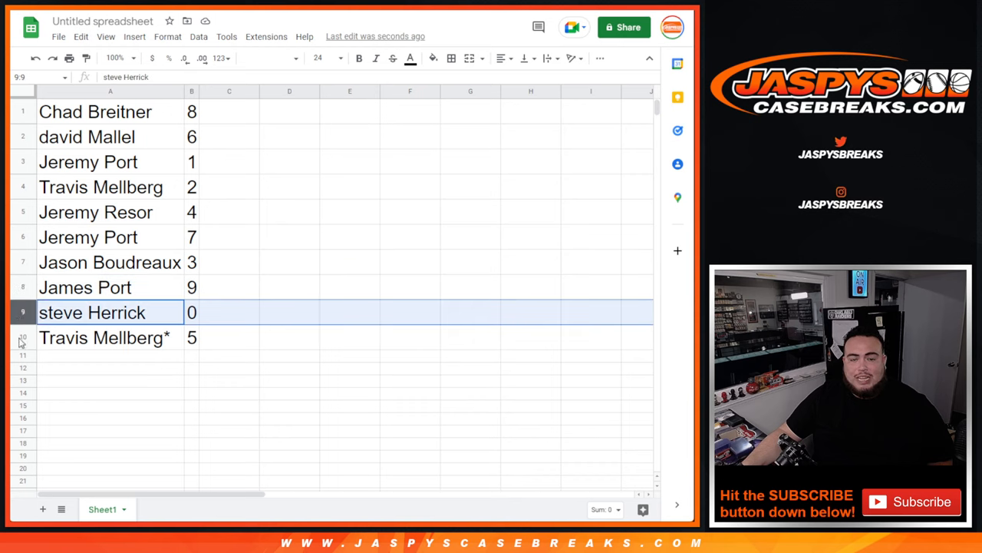
pyautogui.rightClick(191, 91)
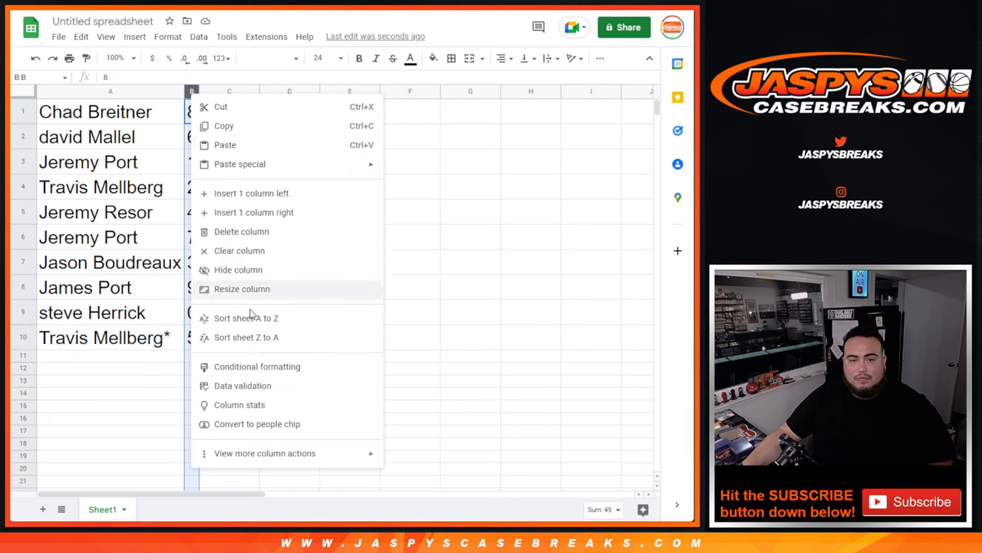
# Sort the sheet A to Z, center the names and numbers, and return to the break schedule
pyautogui.click(246, 317)
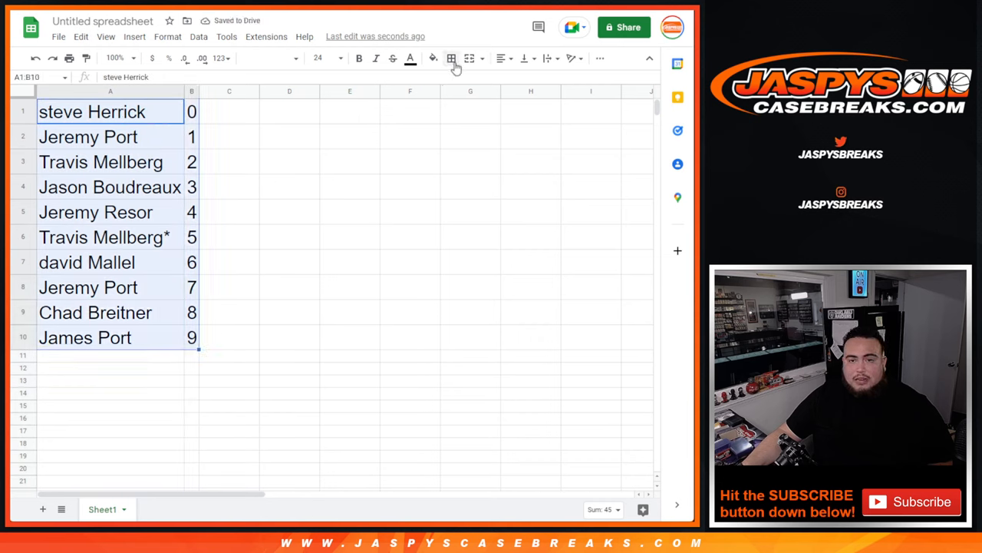
pyautogui.click(451, 58)
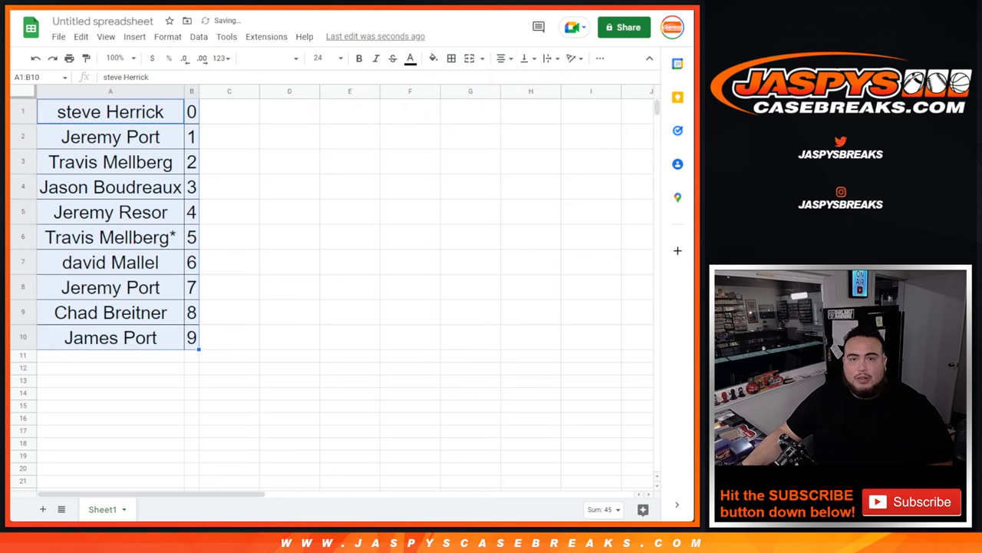
pyautogui.click(113, 509)
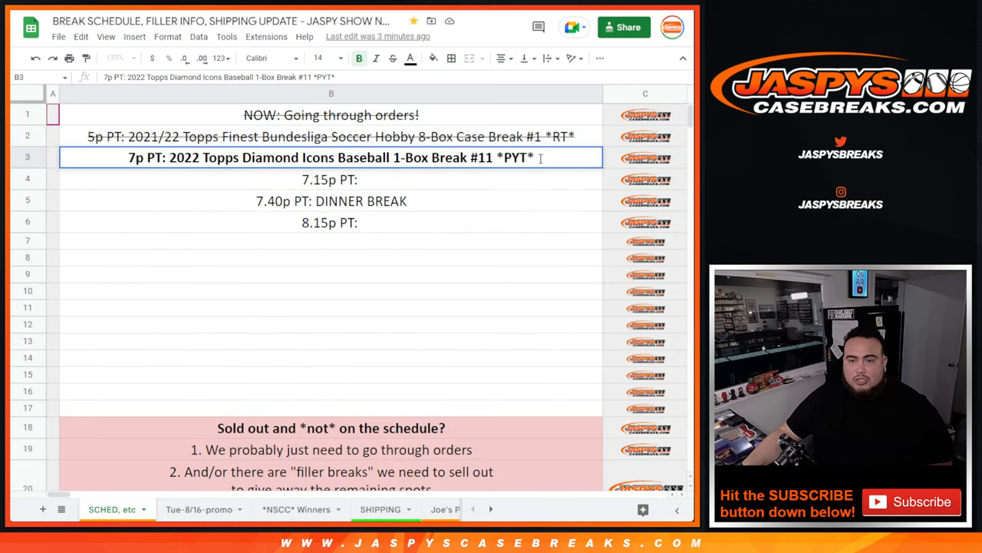